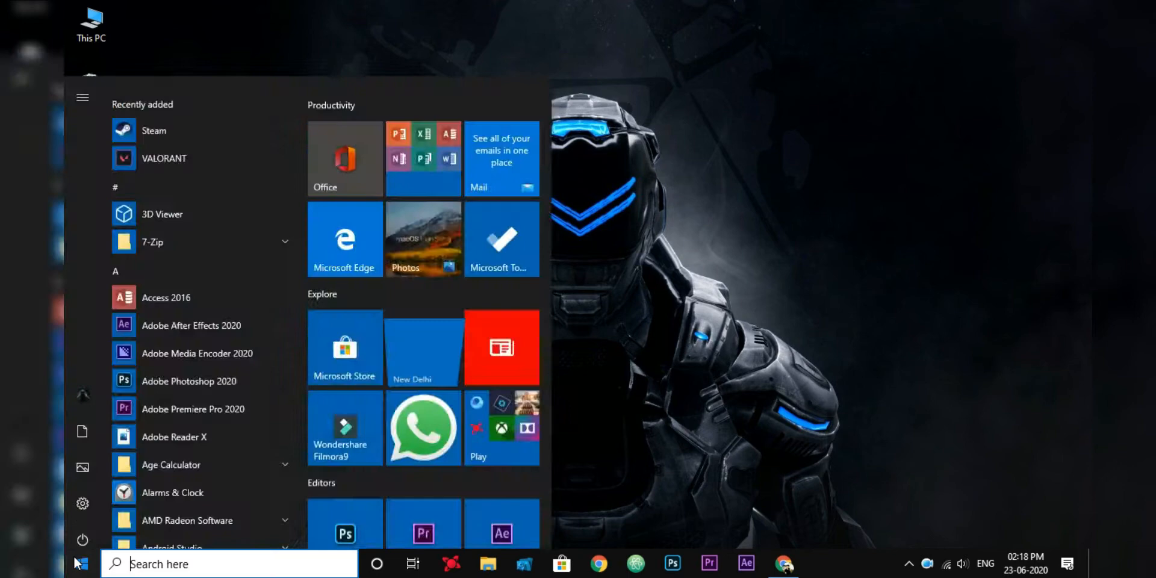
# Step: Start a Start-menu search for 'defra', then return to the plain desktop
pyautogui.write('defra')
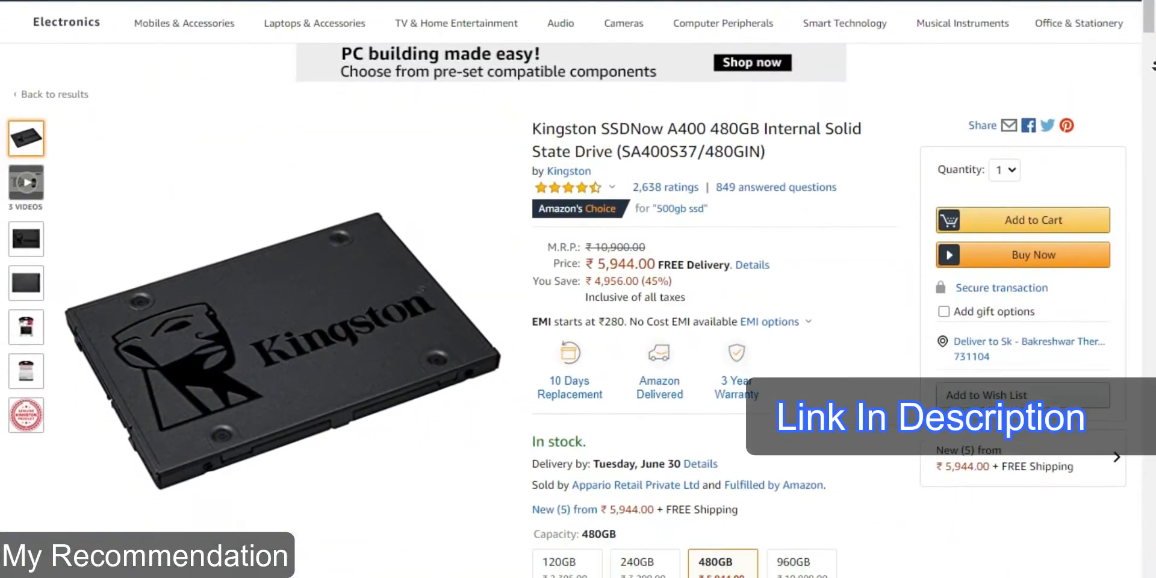
pyautogui.scroll(-3)
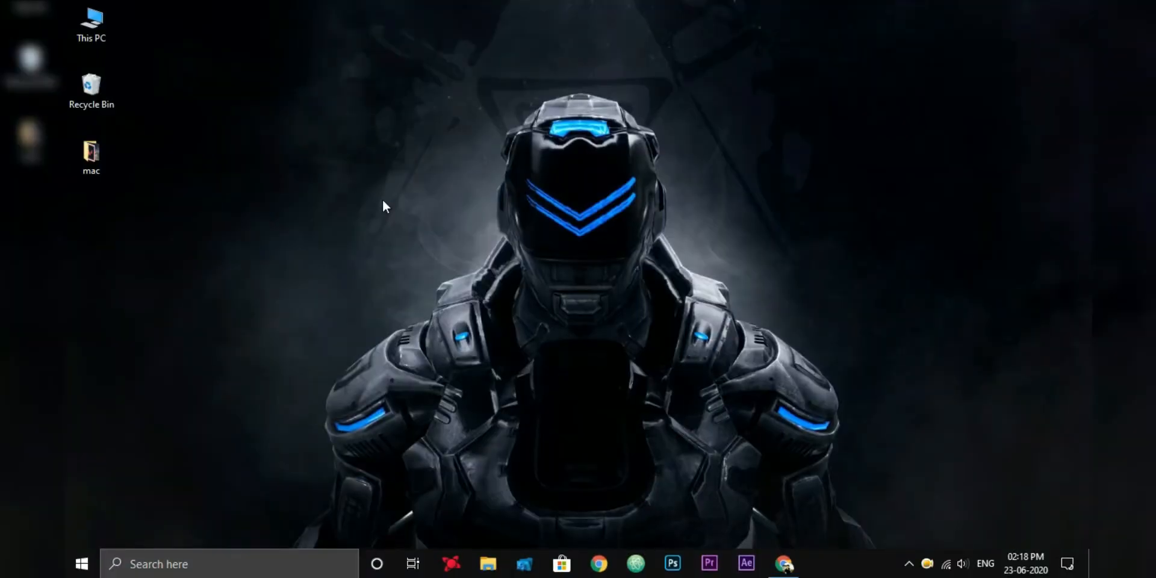
# Step: Launch Defragment and Optimize Drives and select Main Drive (D:) through Server Backup (H:)
pyautogui.write('defra')
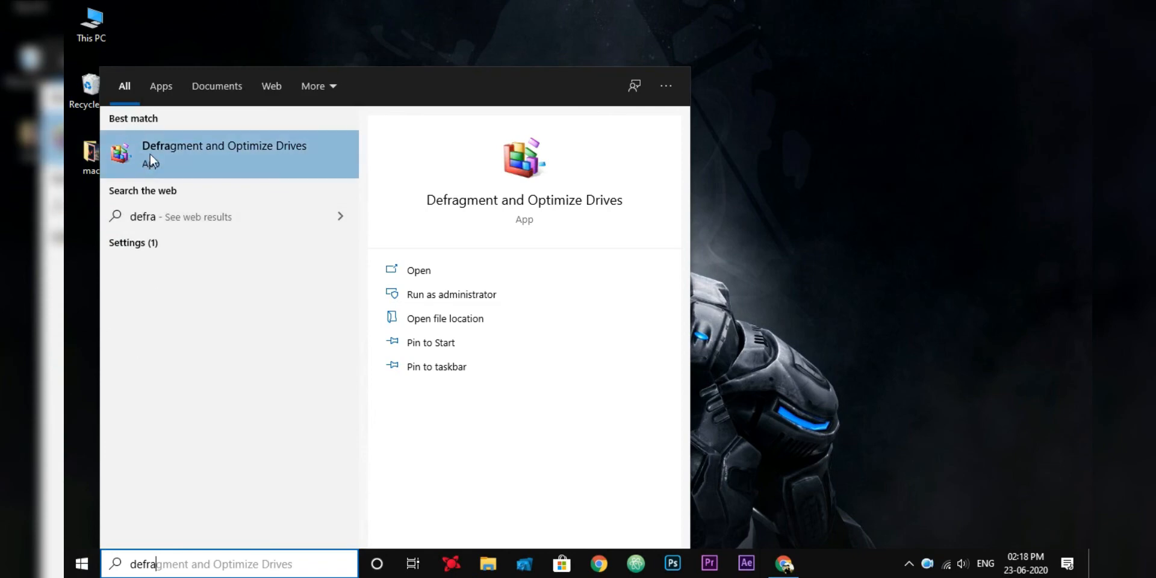
pyautogui.click(418, 270)
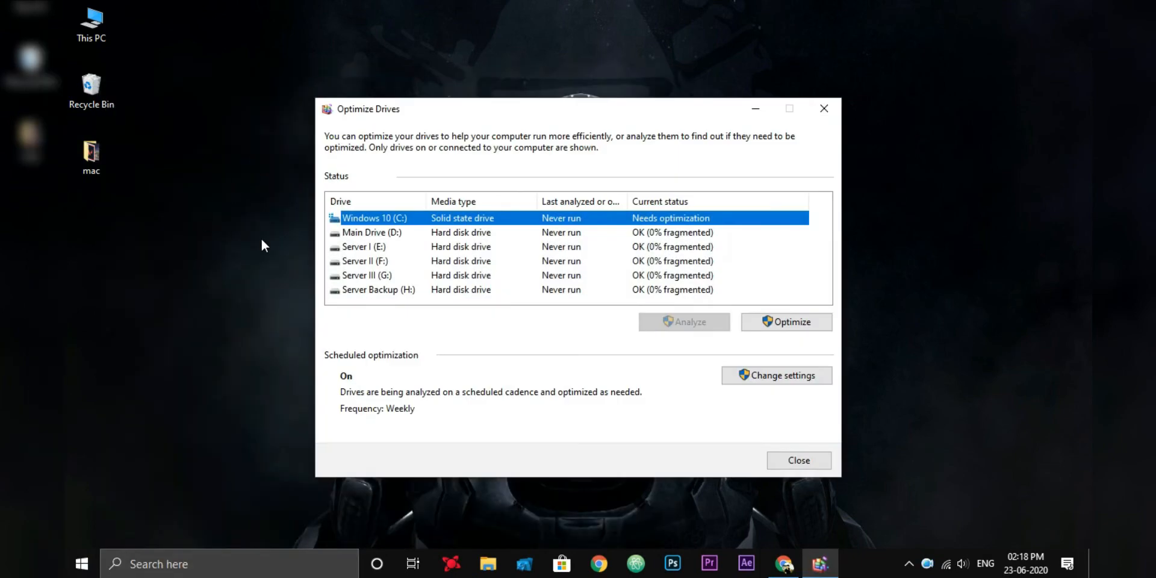
pyautogui.moveTo(466, 299)
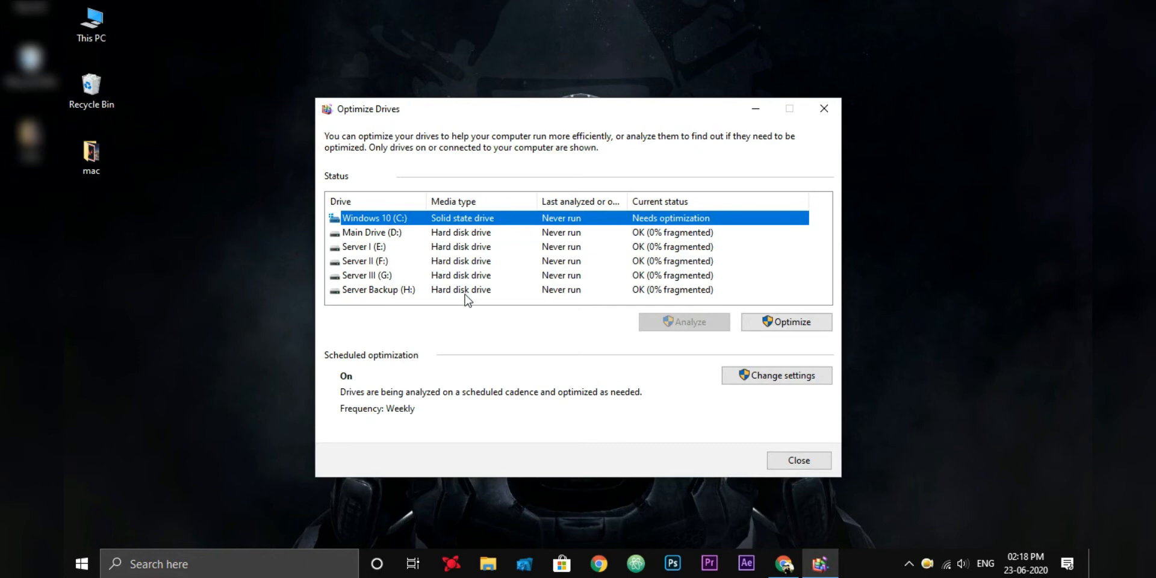
pyautogui.moveTo(418, 229)
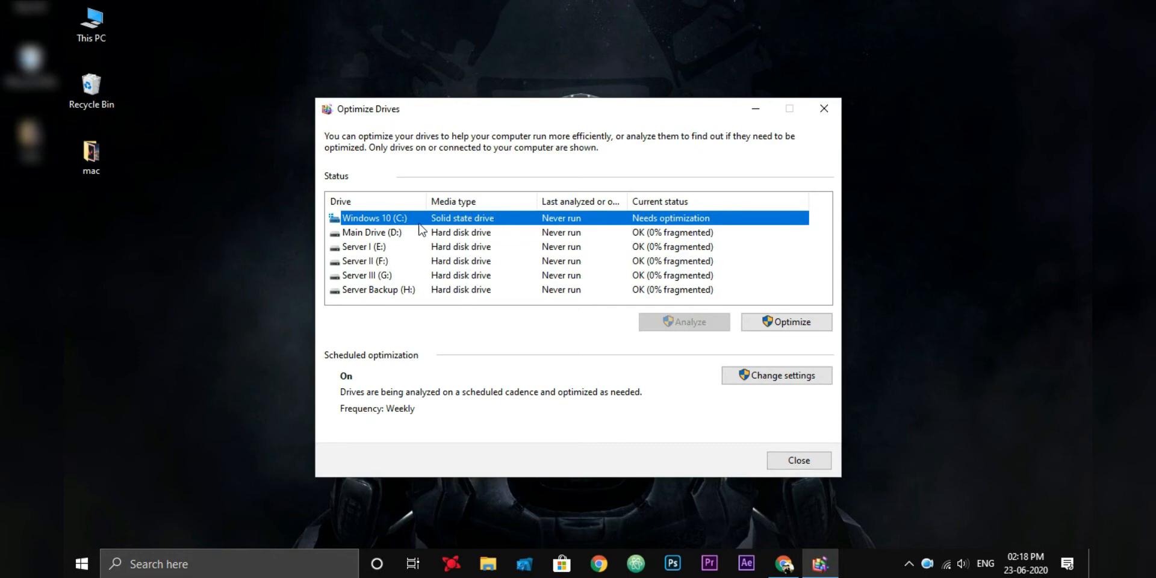
pyautogui.moveTo(583, 232)
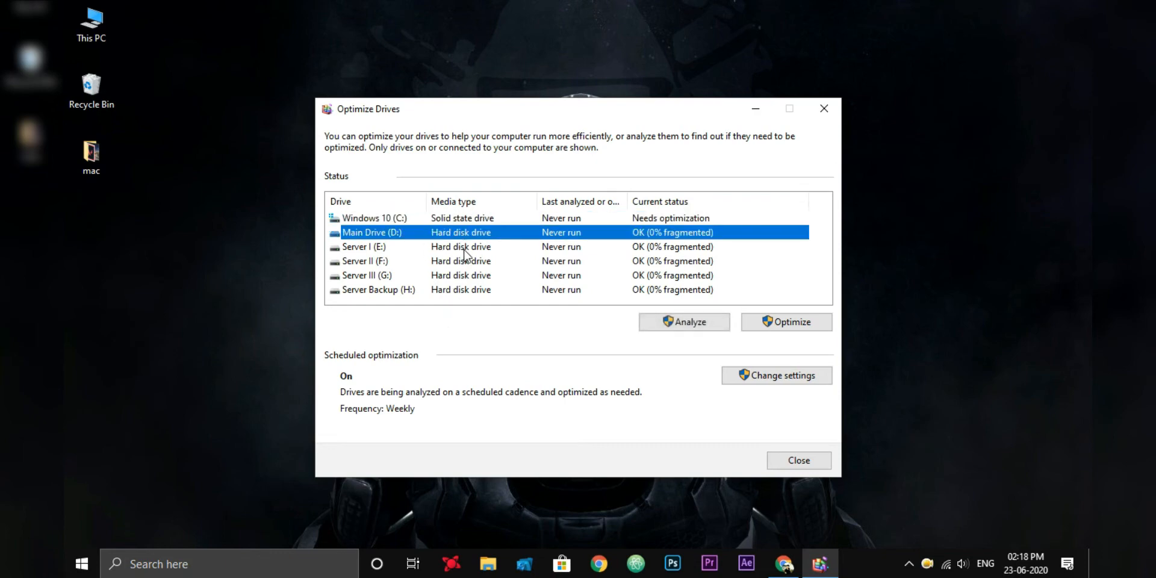
pyautogui.click(364, 260)
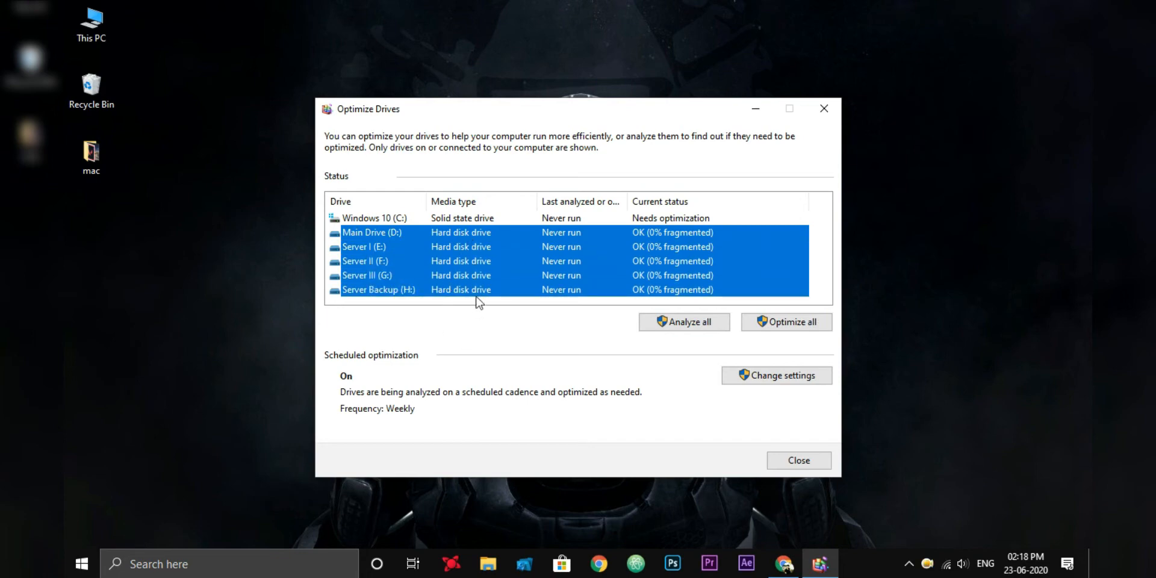
pyautogui.moveTo(685, 322)
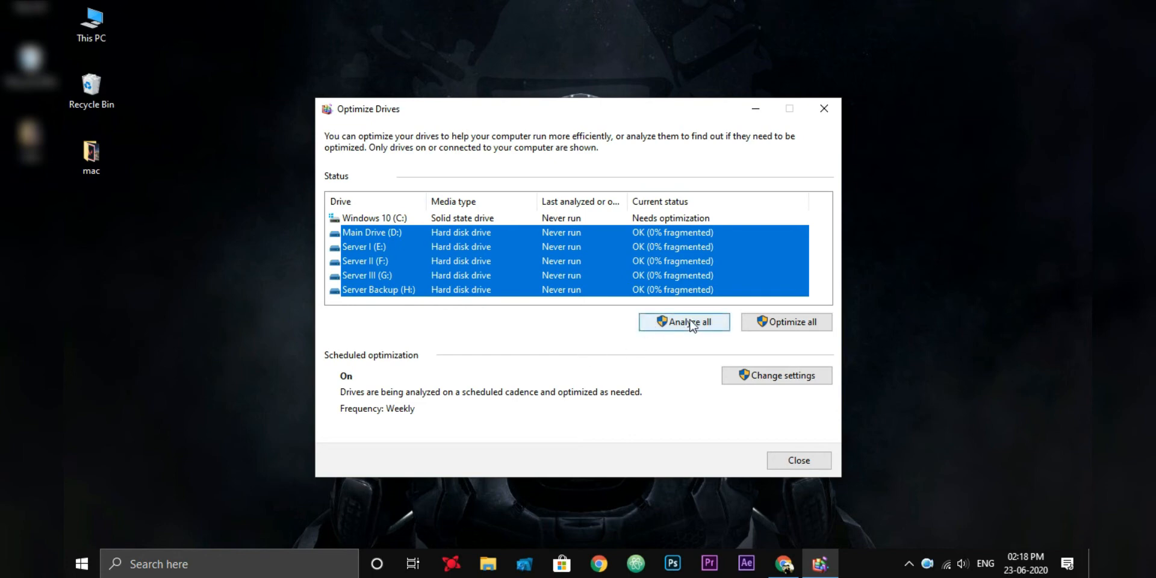
# Step: Analyze all five hard drives (0% fragmented), then run Optimize all on them
pyautogui.click(684, 323)
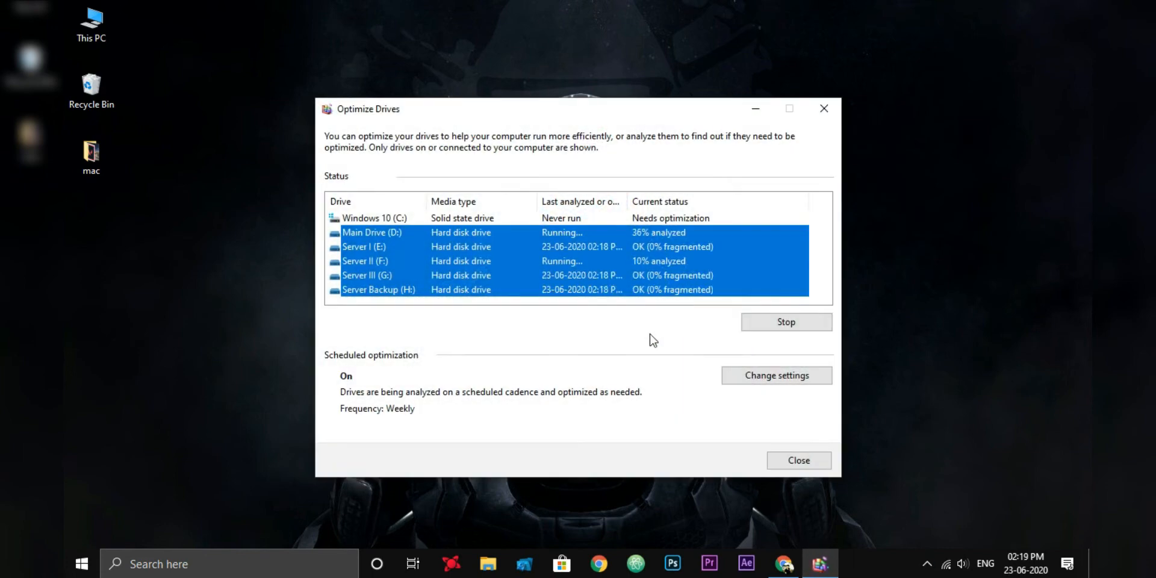
pyautogui.click(786, 322)
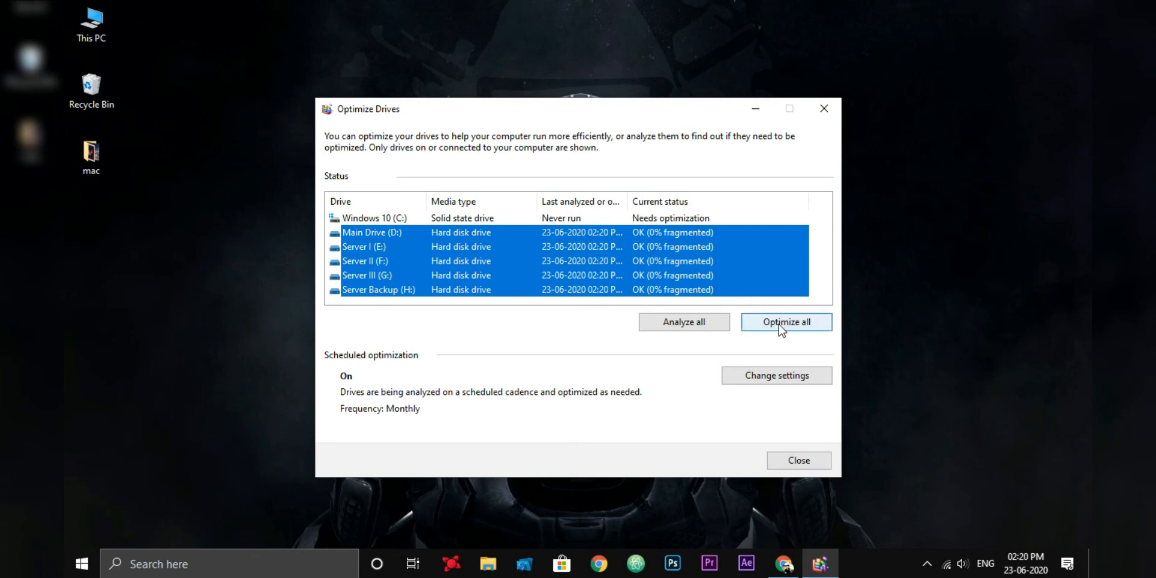
pyautogui.click(787, 321)
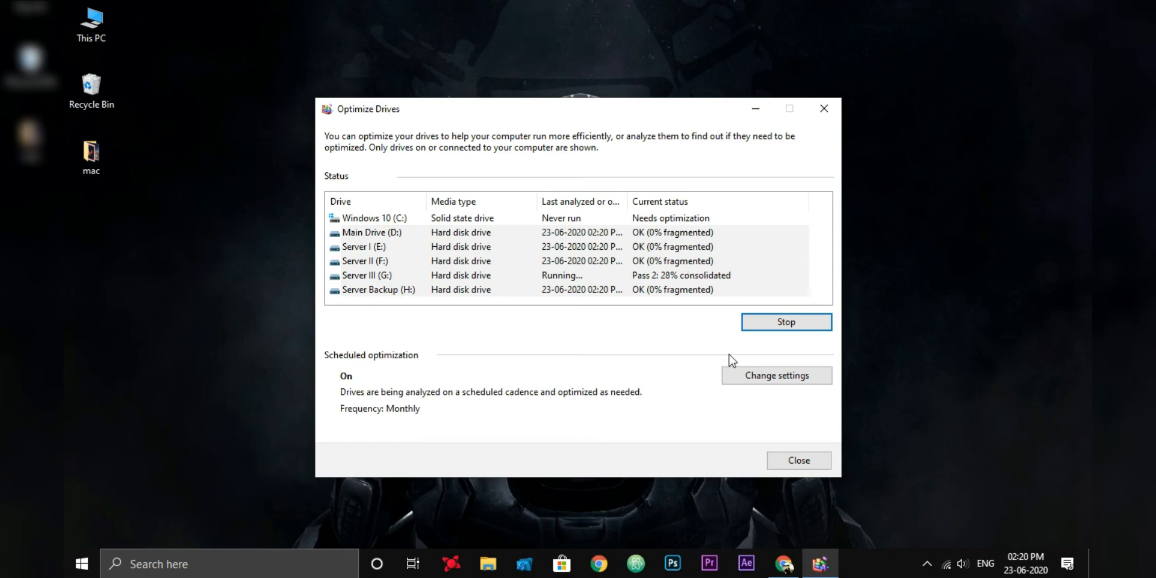
# Step: Set the scheduled optimization frequency to Monthly
pyautogui.click(786, 322)
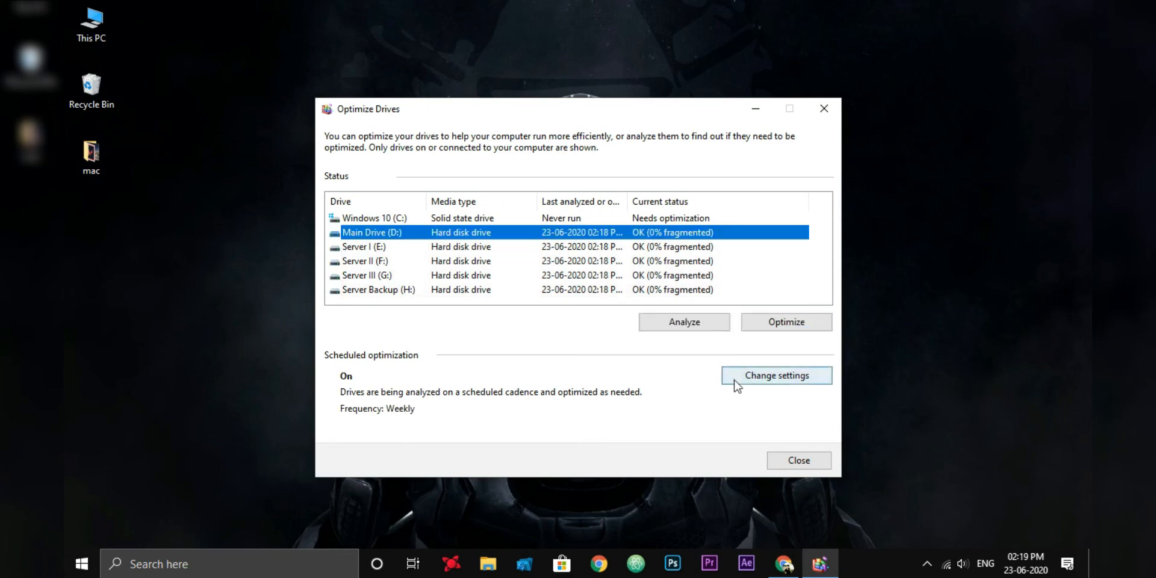
pyautogui.click(775, 376)
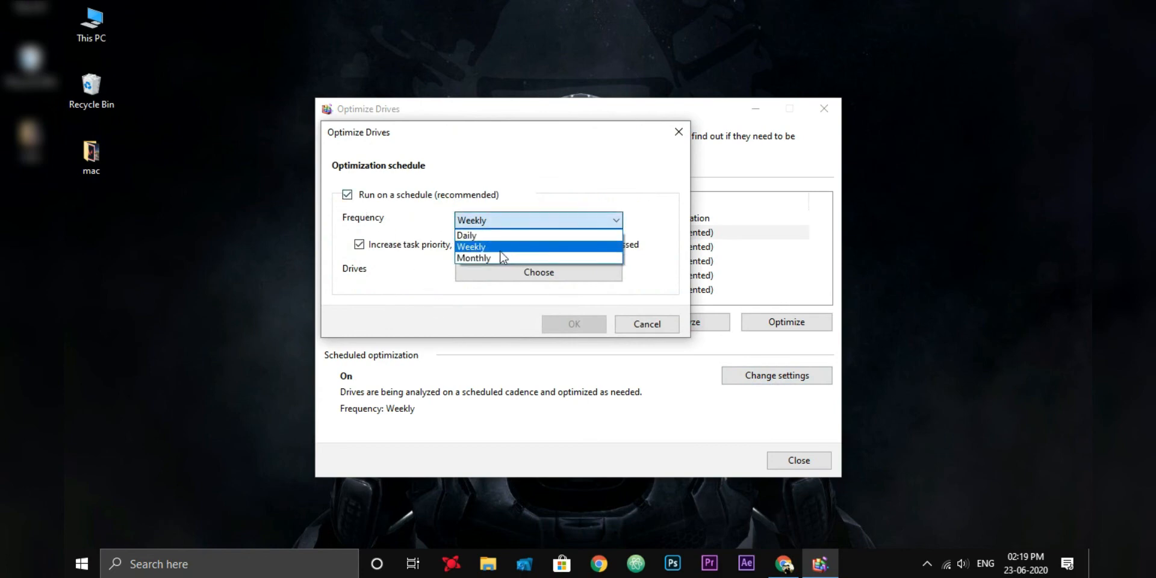
pyautogui.click(473, 258)
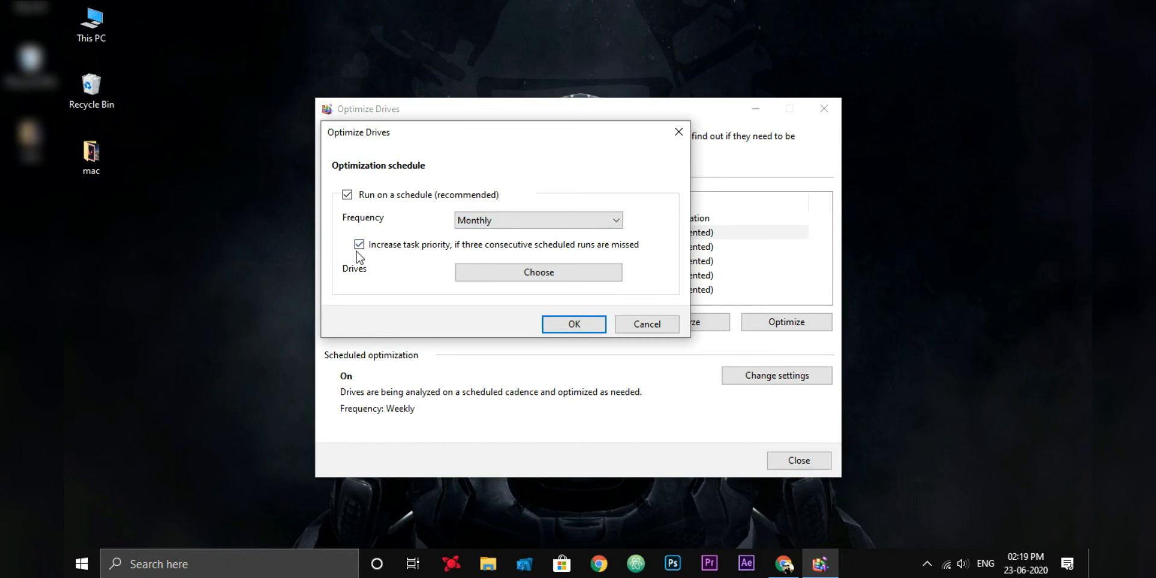
# Step: Limit the schedule to the hard drives, leaving Windows 10 (C:) unchecked, and confirm
pyautogui.click(539, 272)
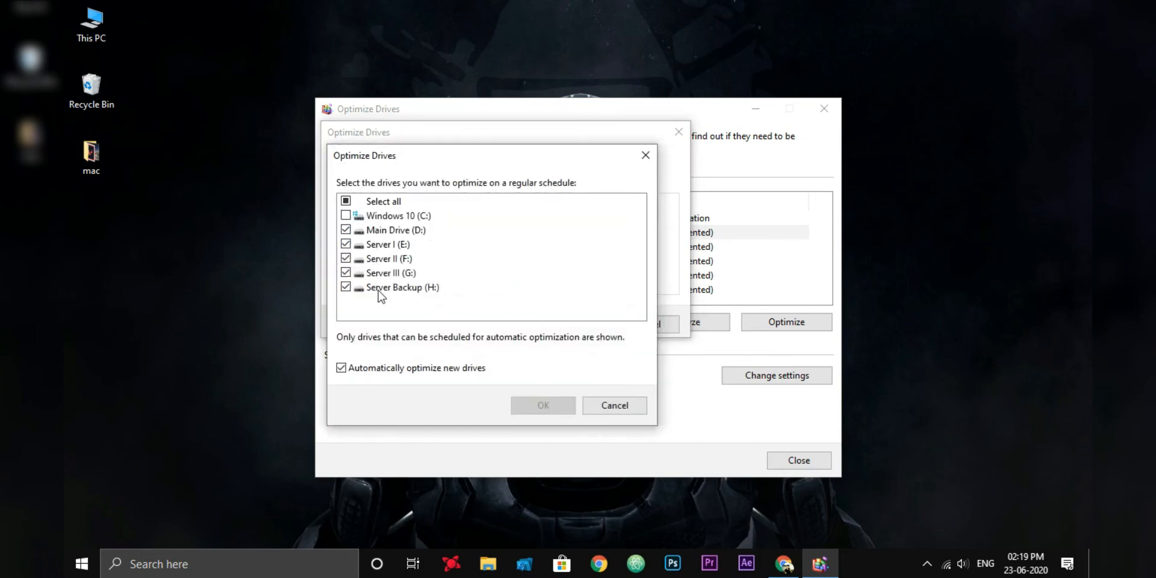
pyautogui.click(396, 229)
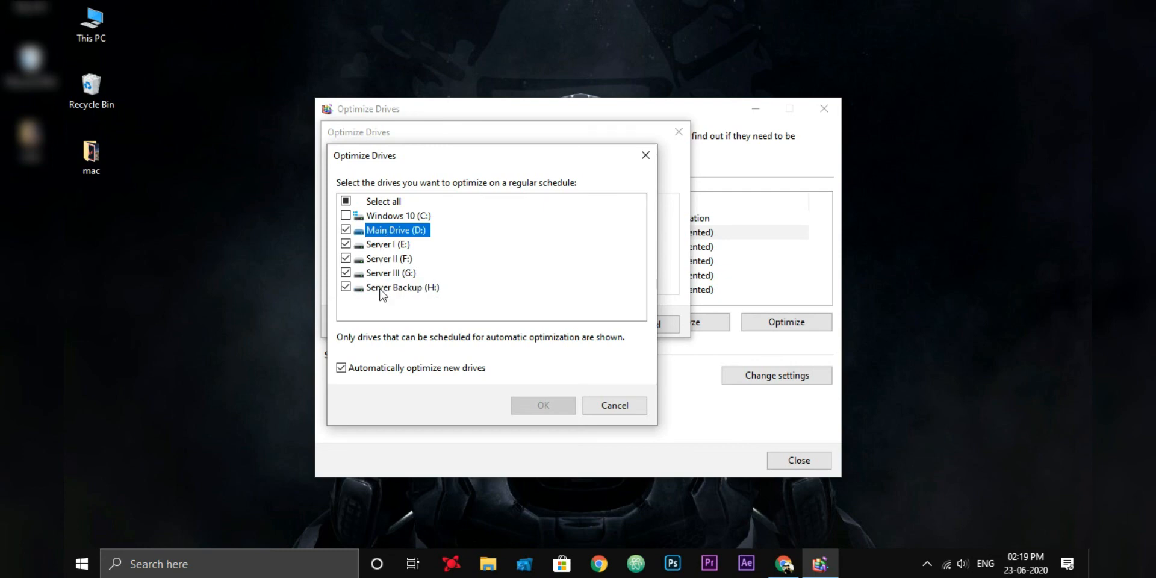
pyautogui.click(398, 215)
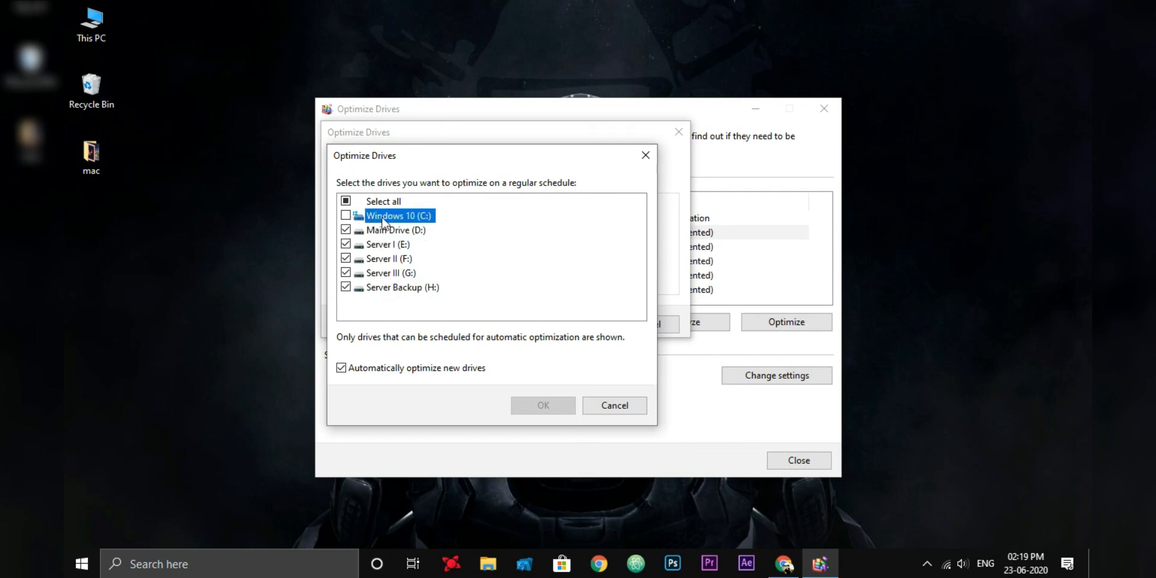
pyautogui.click(396, 229)
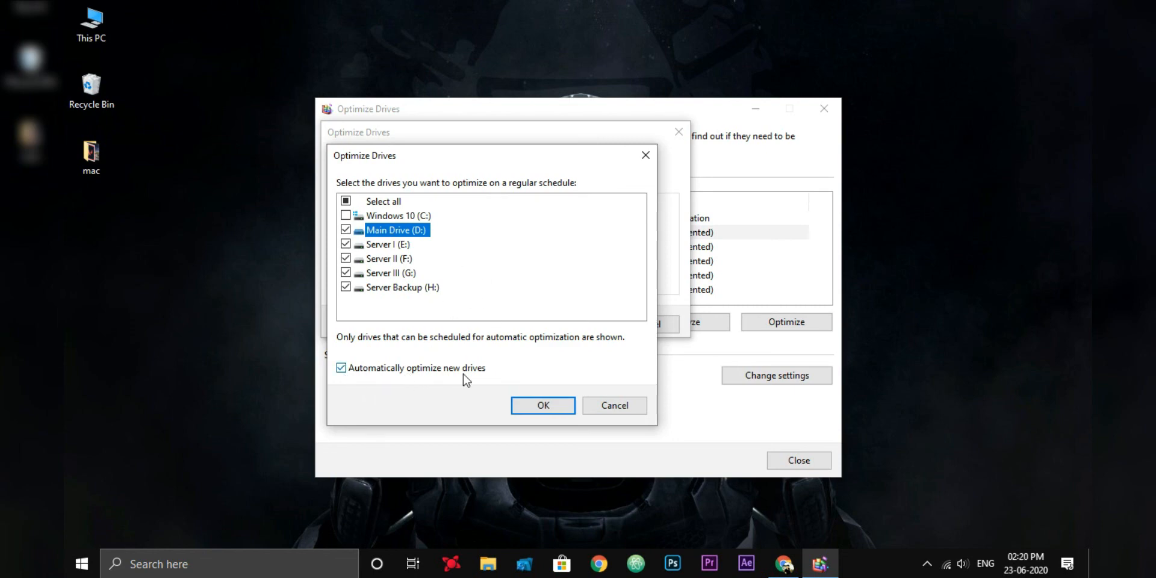
pyautogui.moveTo(554, 396)
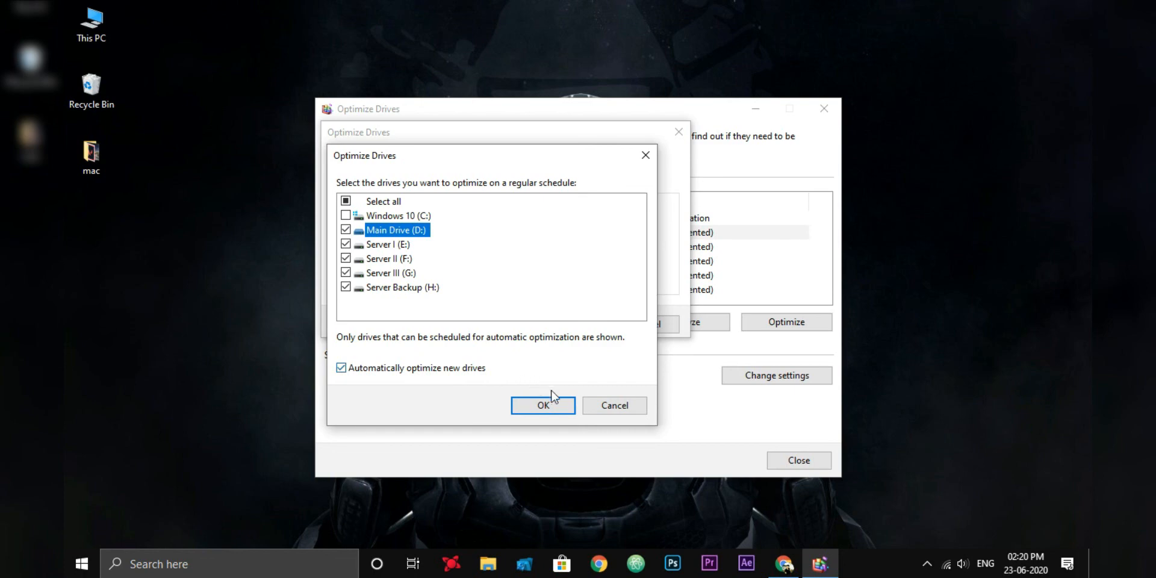
pyautogui.click(543, 406)
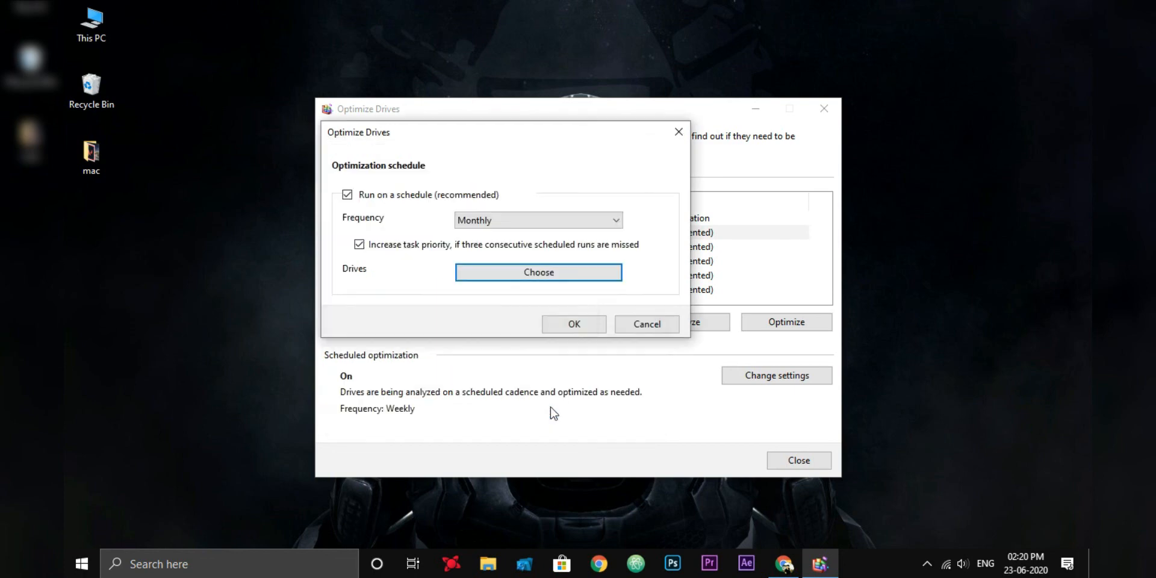
# Step: Confirm the monthly schedule settings and close Optimize Drives
pyautogui.click(574, 324)
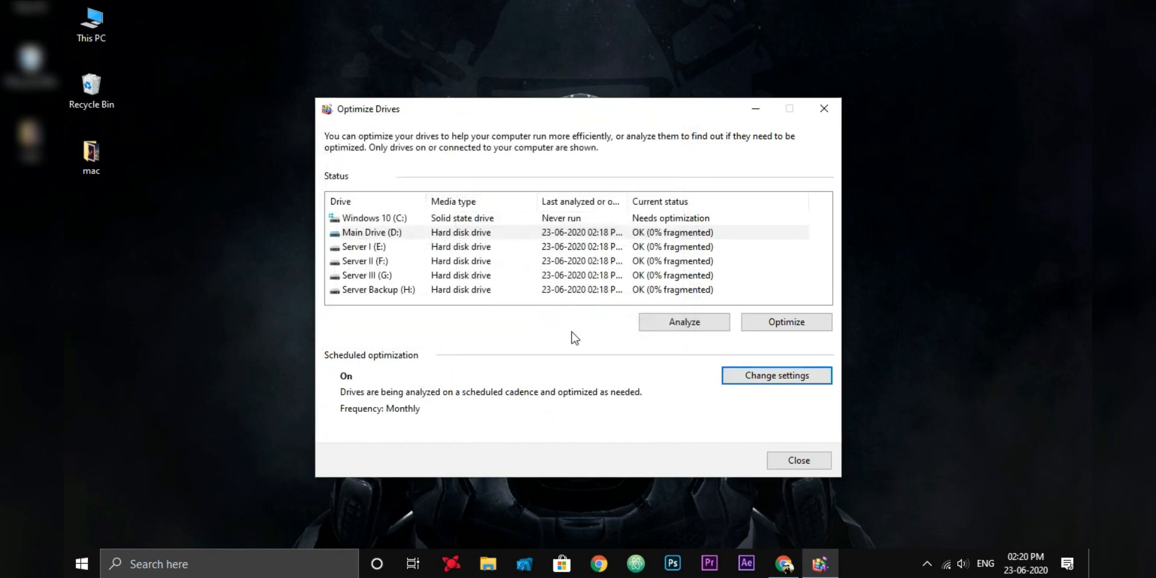
pyautogui.click(799, 460)
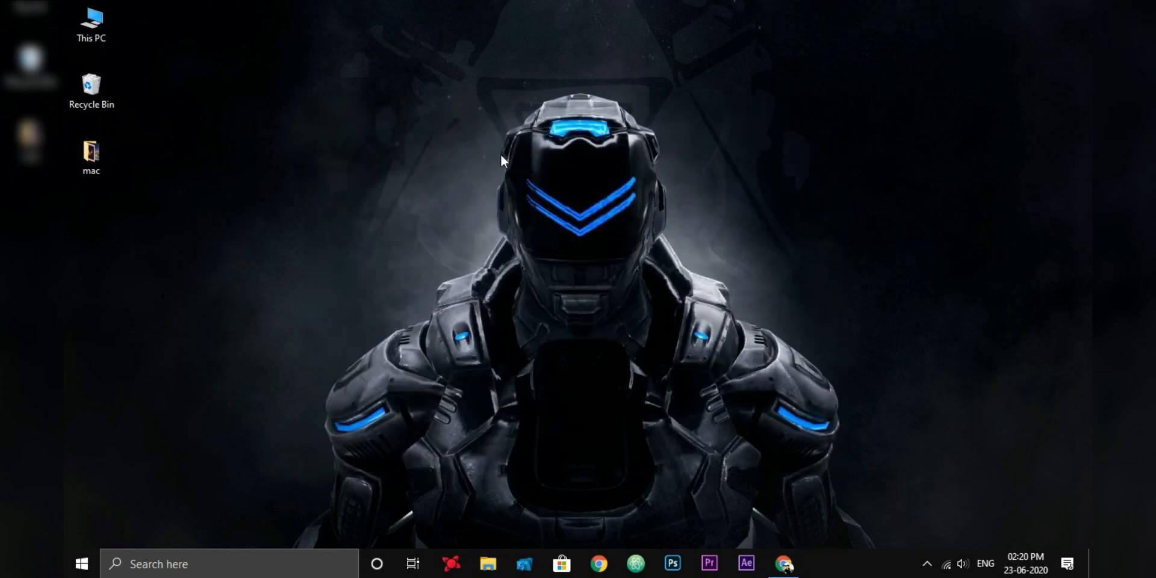